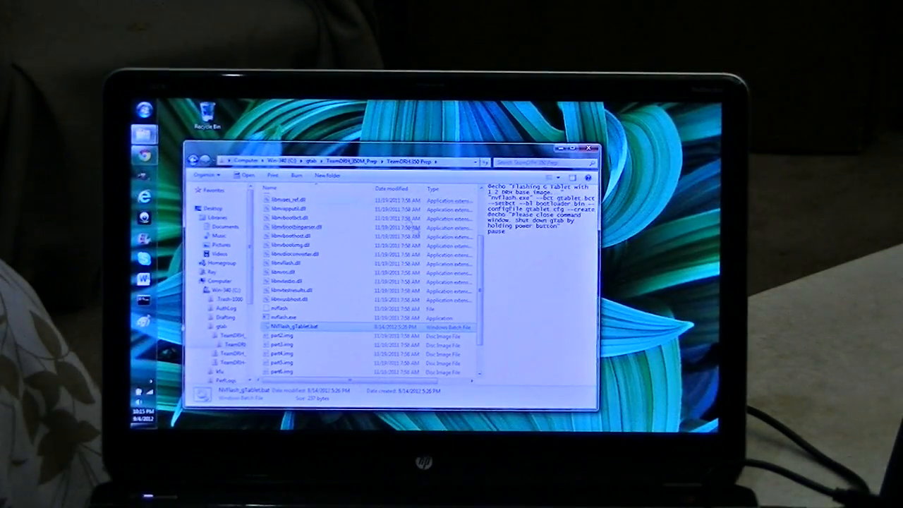
{"action": "left_click", "coordinate": [291, 290]}
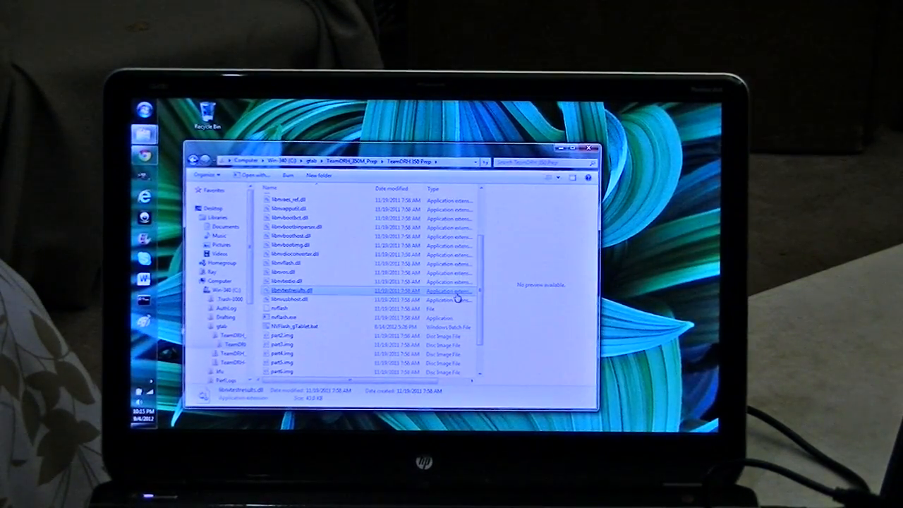